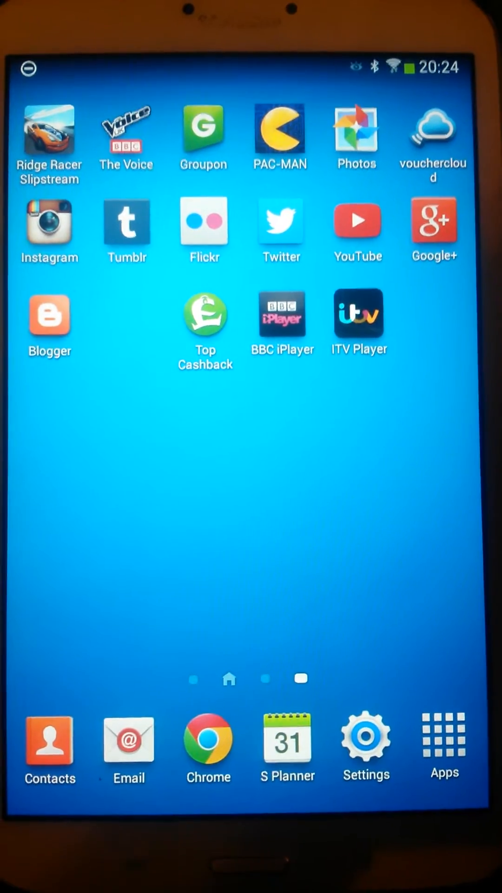
# - Wake the tablet and reach the Settings app from the home screen
pyautogui.press('power')
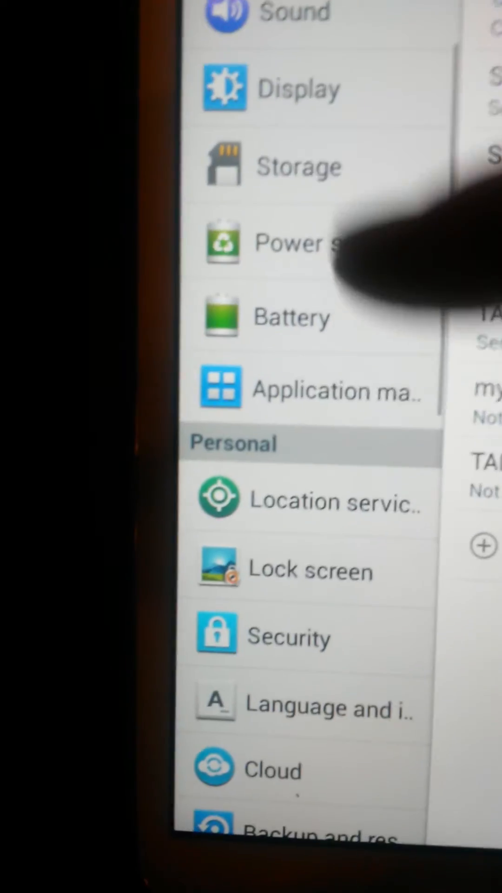
# - Go to the Lock screen page, currently showing Swipe as the screen lock
pyautogui.click(295, 571)
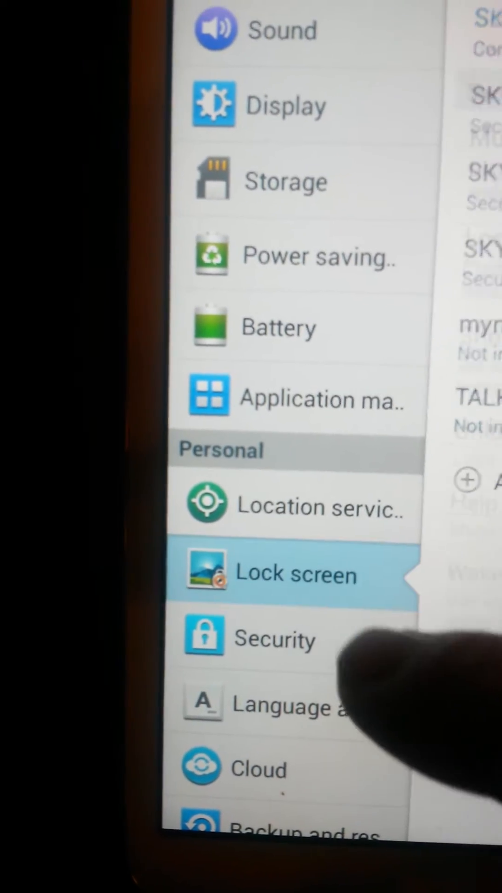
pyautogui.click(296, 572)
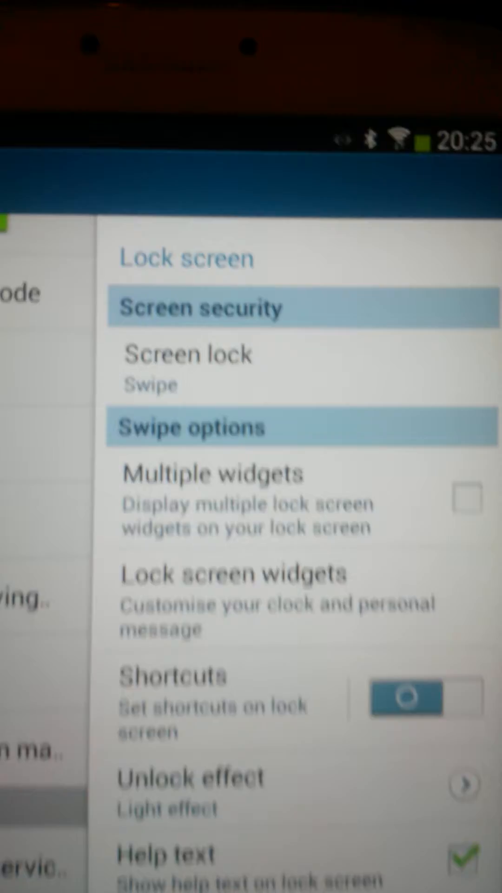
pyautogui.scroll(-3)
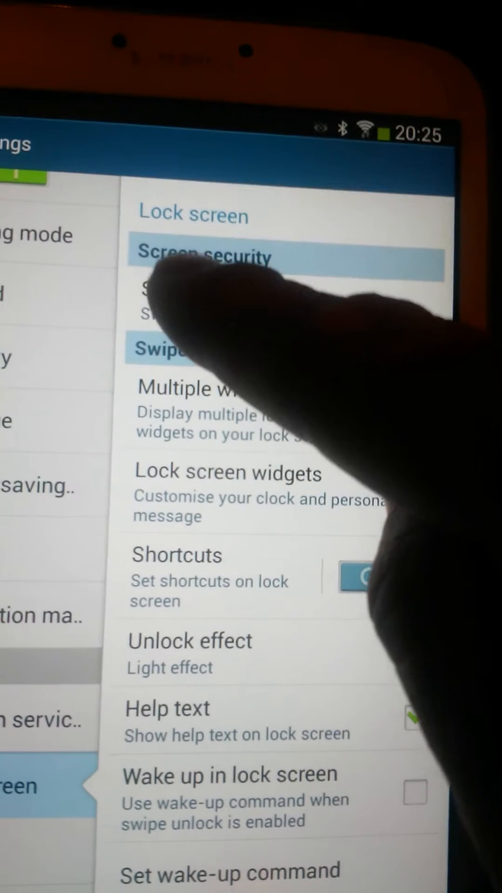
# - Bring up the Select screen lock list and pick PIN as the lock type
pyautogui.click(204, 257)
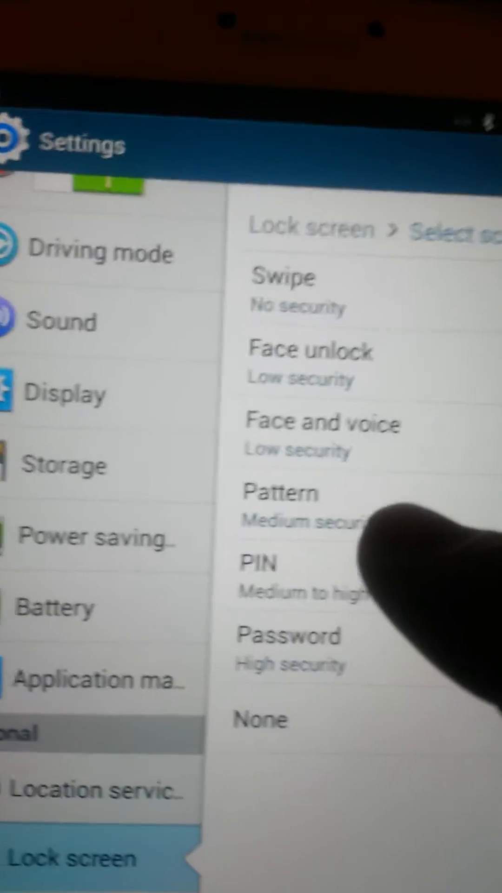
pyautogui.click(256, 563)
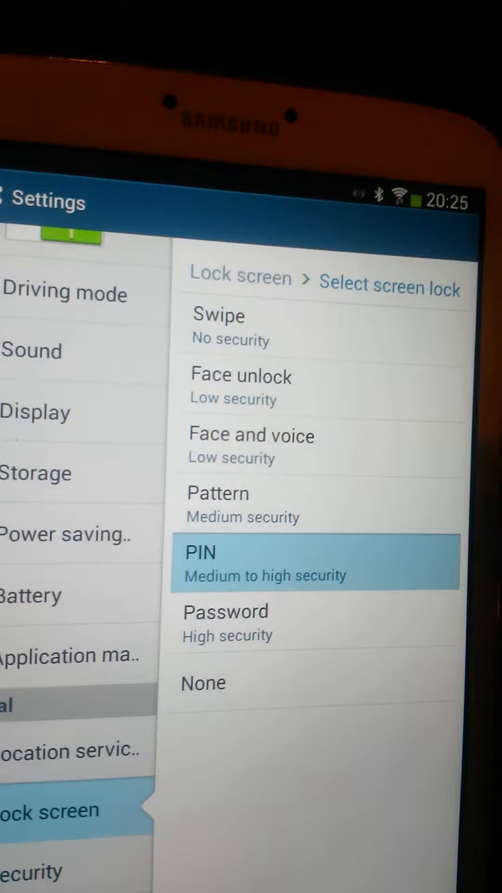
# - Enter a four-digit PIN and continue to the PIN confirmation step
pyautogui.click(314, 563)
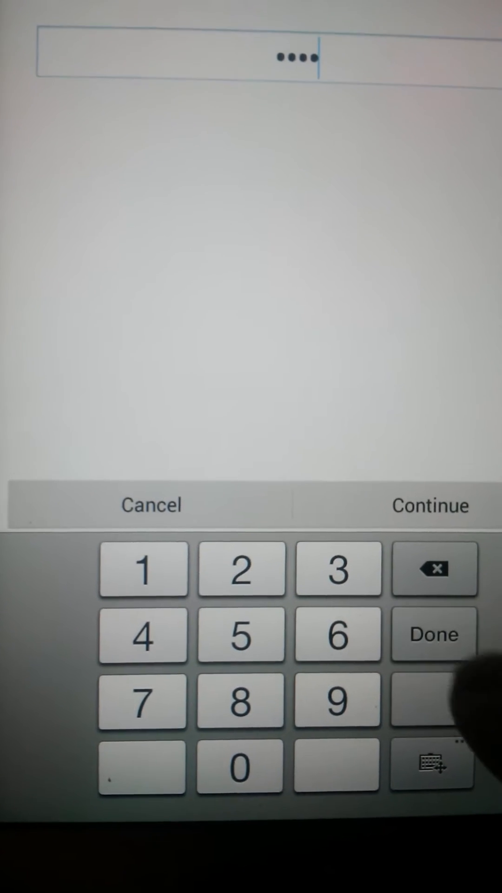
pyautogui.click(431, 506)
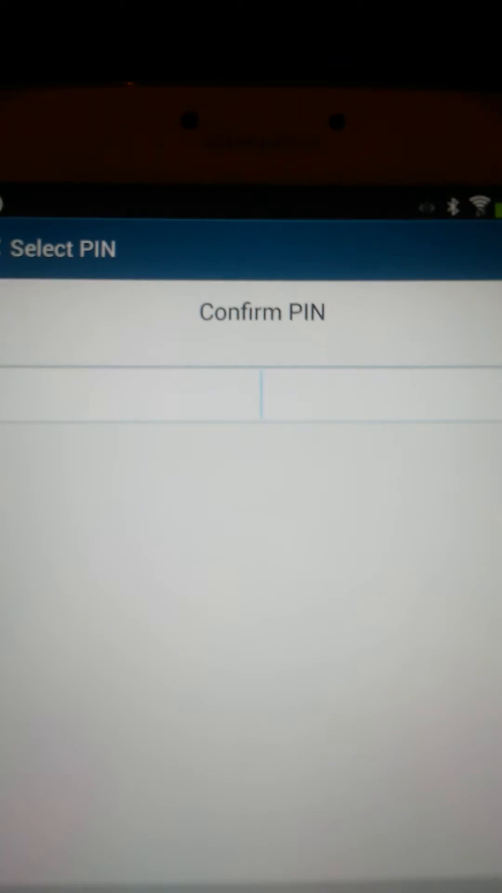